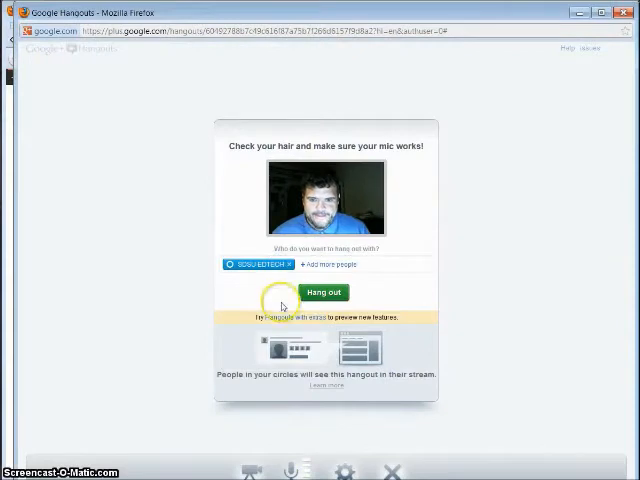
pyautogui.moveTo(349, 347)
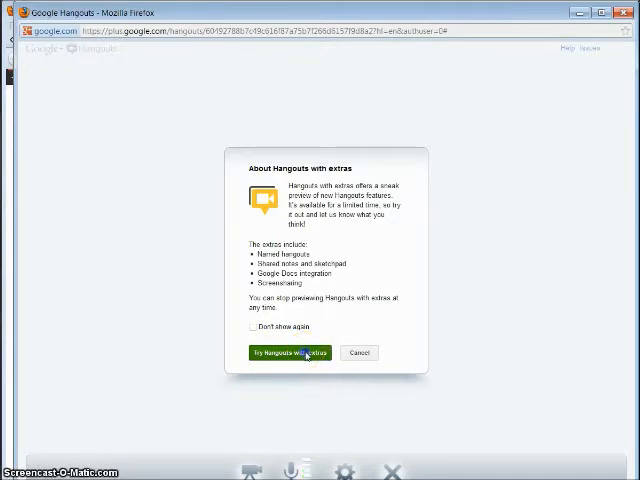
# Switch to the Hangouts with extras preview via 'Try Hangouts with extras'
pyautogui.click(287, 352)
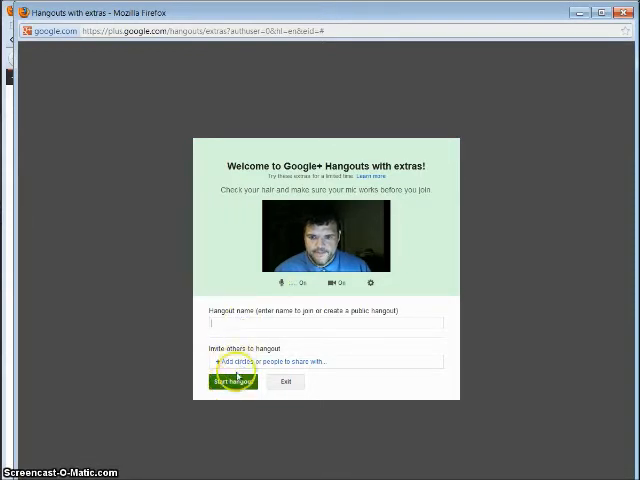
# Start the hangout with extras, bringing up video with Notes, Sketchpad and group chat
pyautogui.click(231, 381)
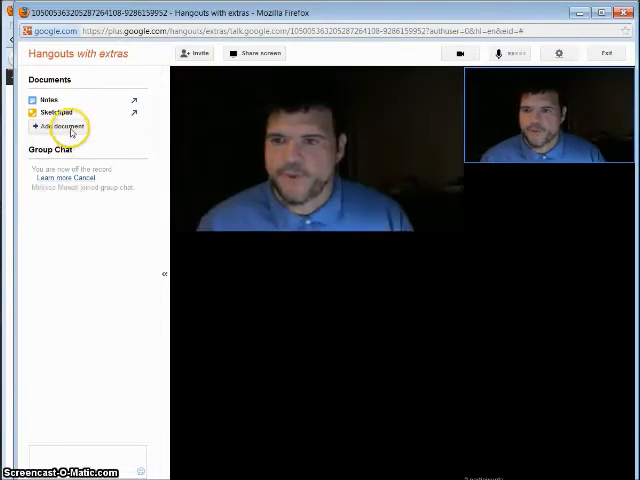
# Add the Copy of Budget and Maywood quote spreadsheets from Google Docs to the hangout
pyautogui.click(59, 126)
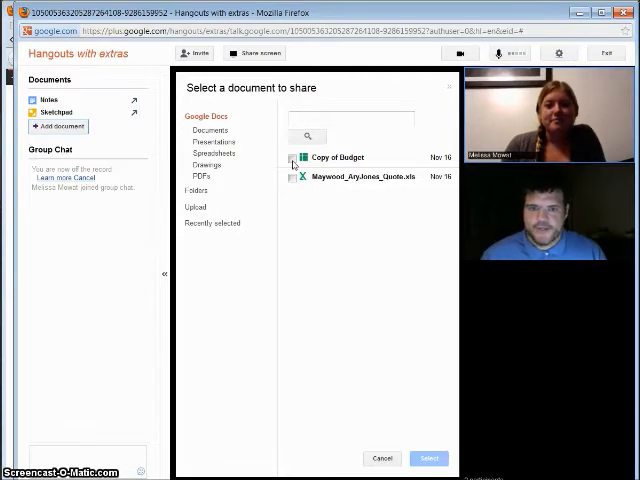
pyautogui.click(291, 157)
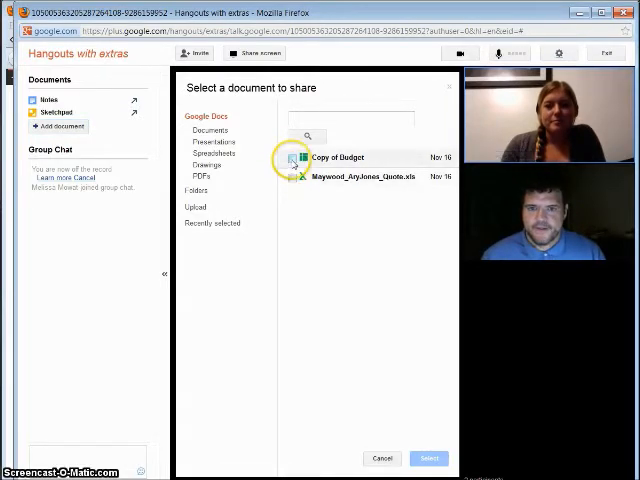
pyautogui.click(293, 181)
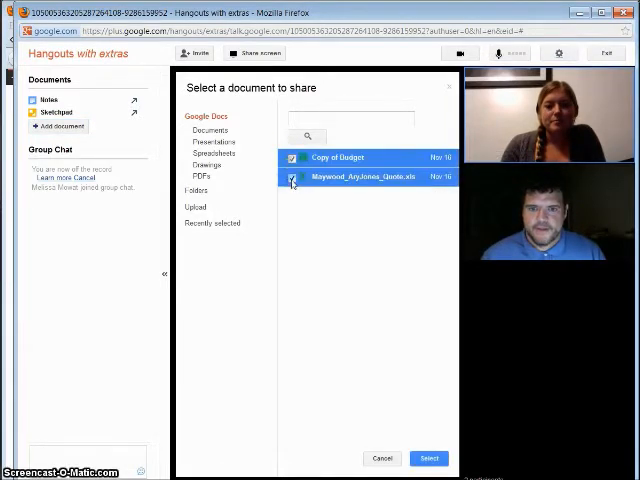
pyautogui.click(428, 458)
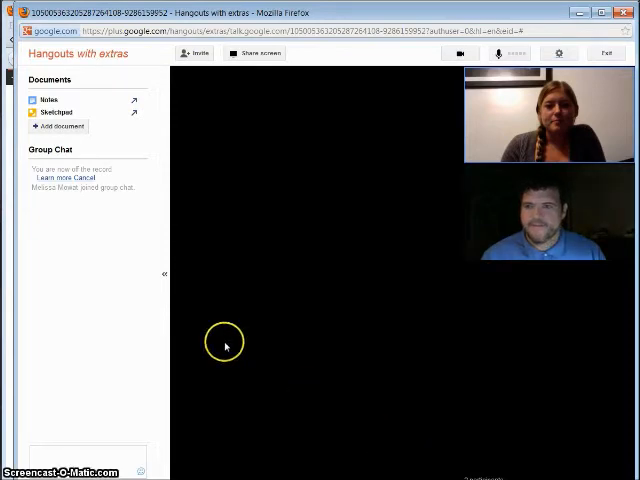